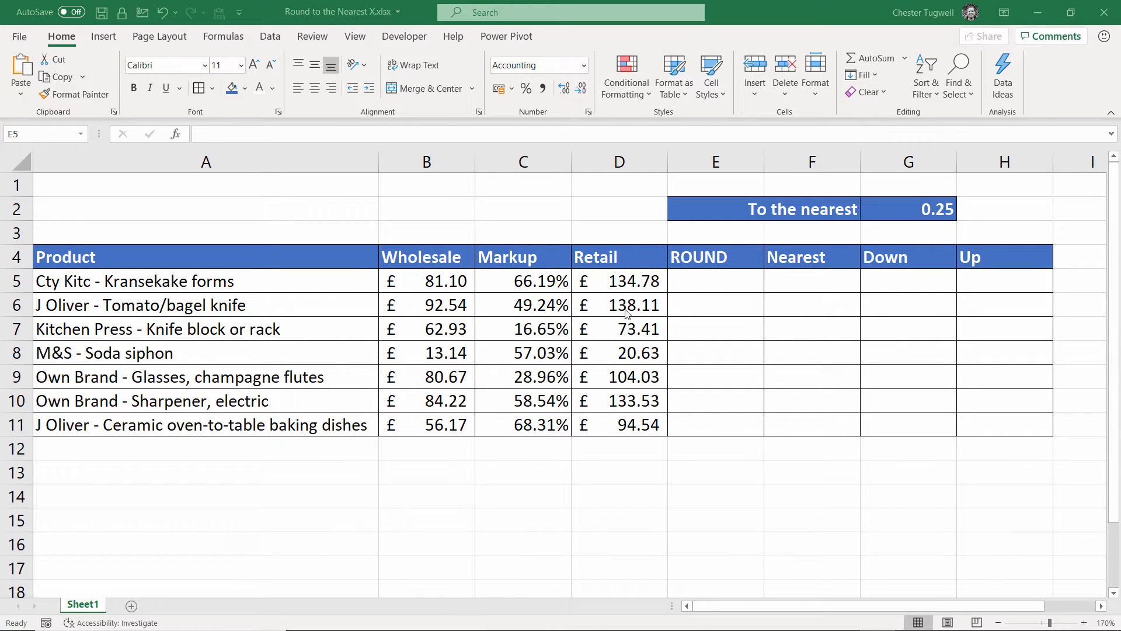
pyautogui.moveTo(1025, 284)
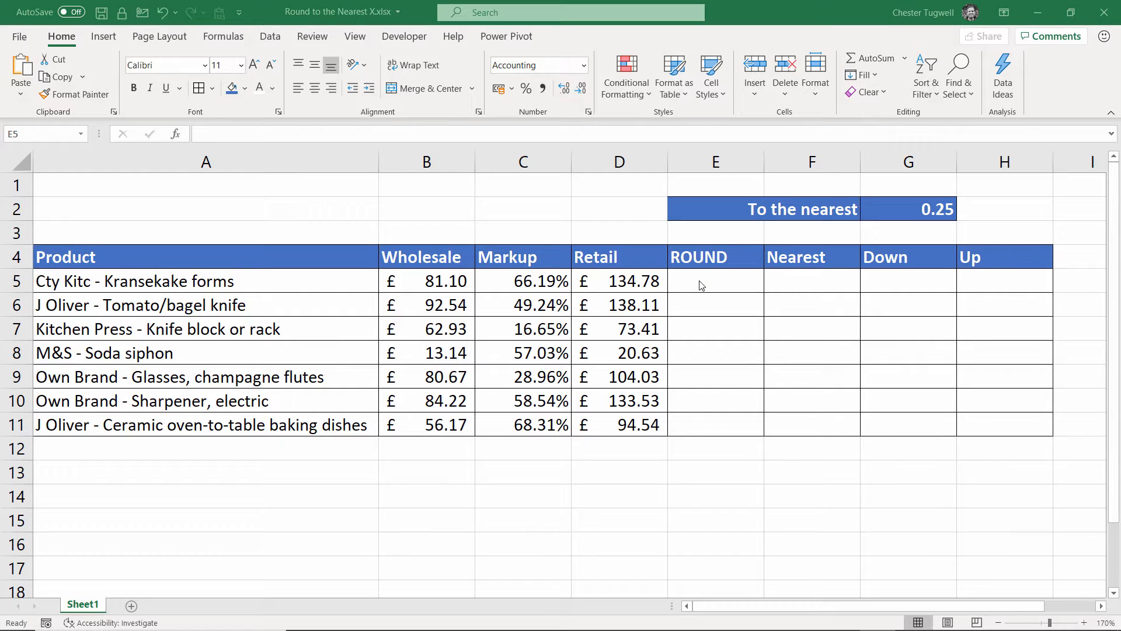
pyautogui.moveTo(772, 296)
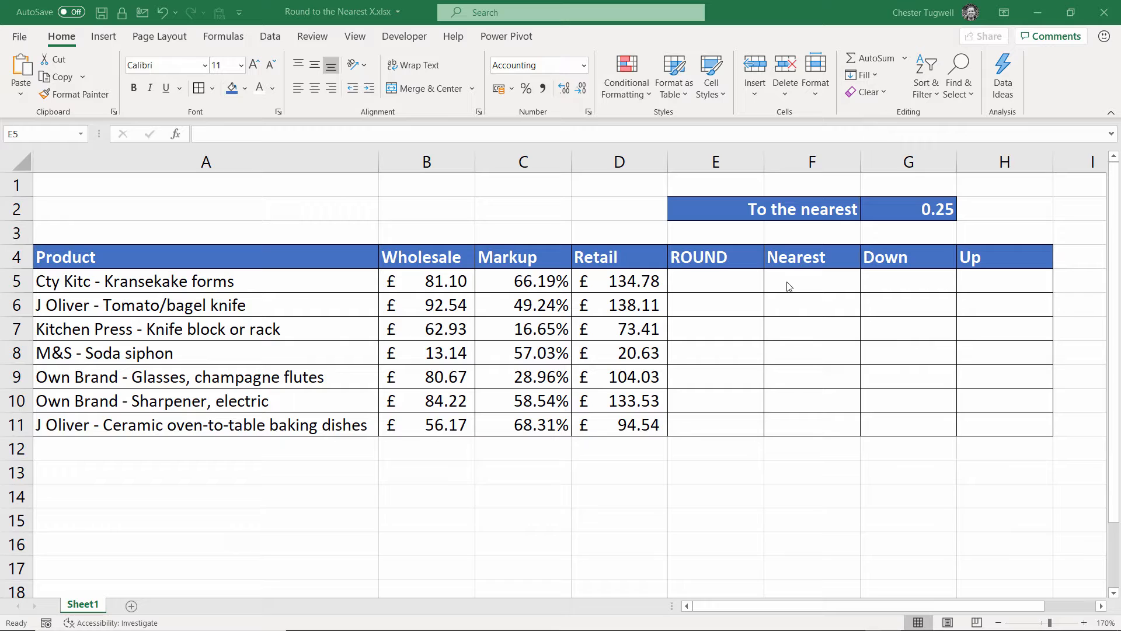
pyautogui.moveTo(941, 209)
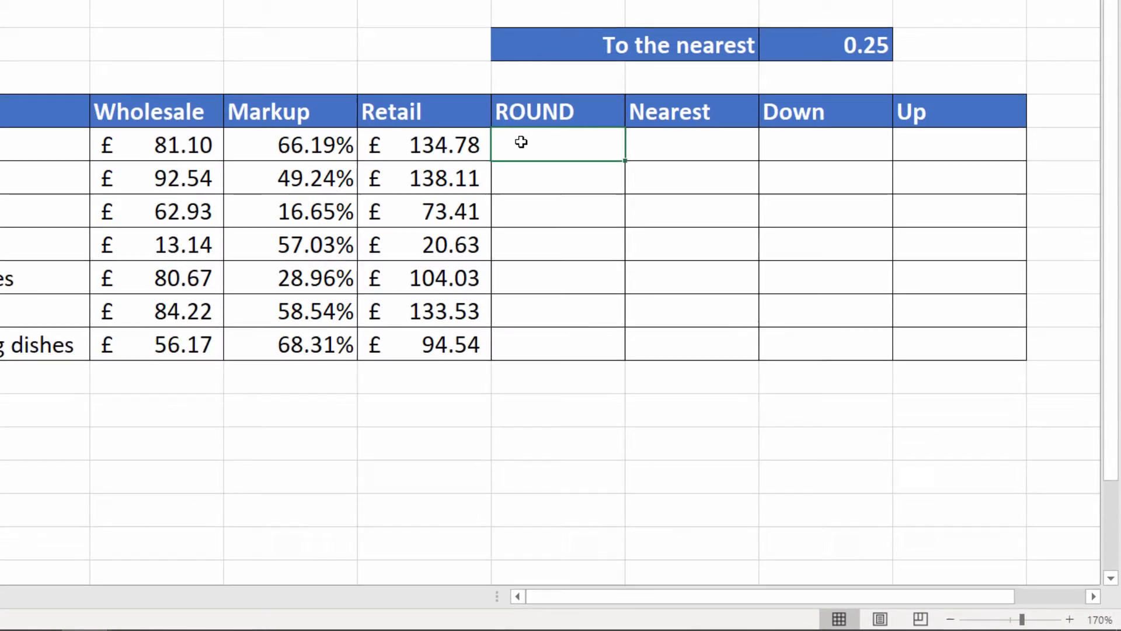
# Enter =ROUND(D5,1) in E5 and fill it down to E11.
pyautogui.write('=round')
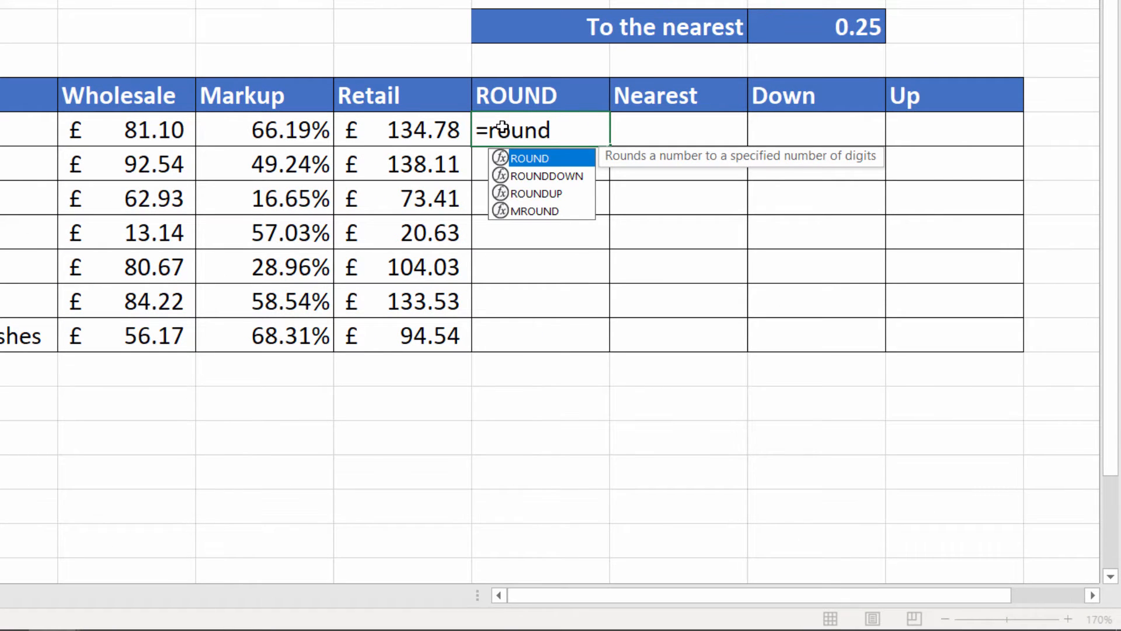
pyautogui.moveTo(523, 161)
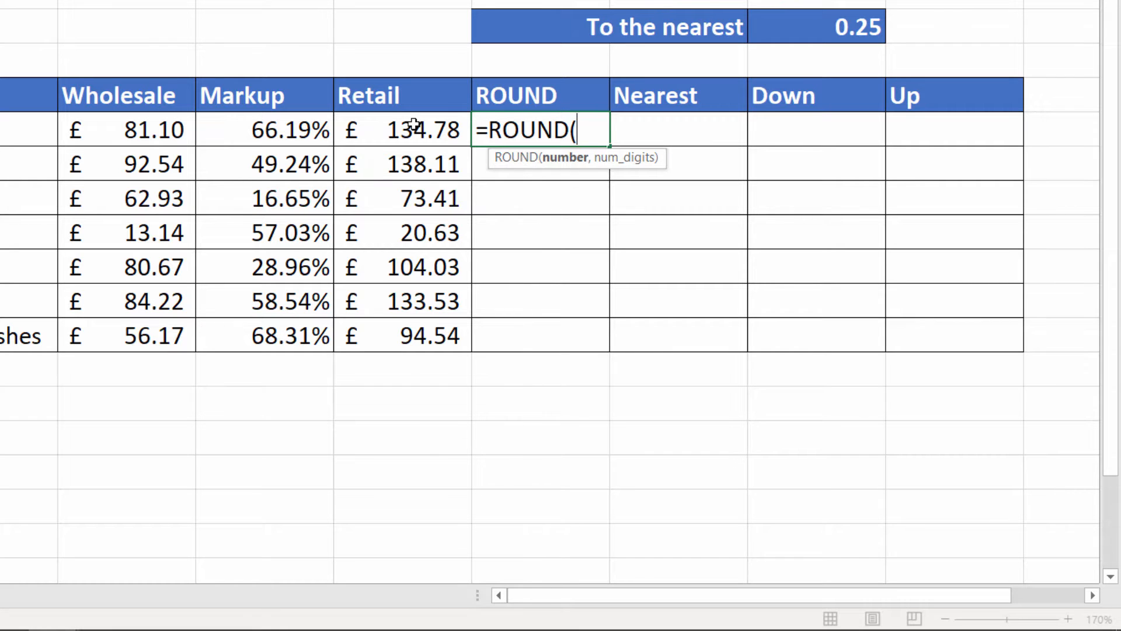
pyautogui.click(402, 130)
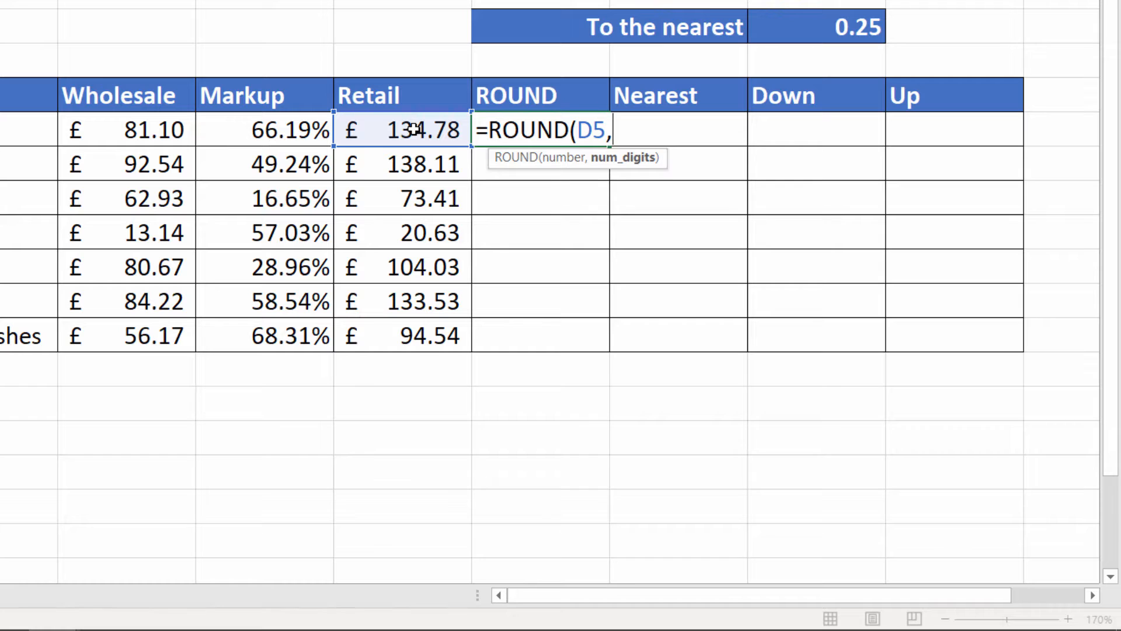
pyautogui.write('1')
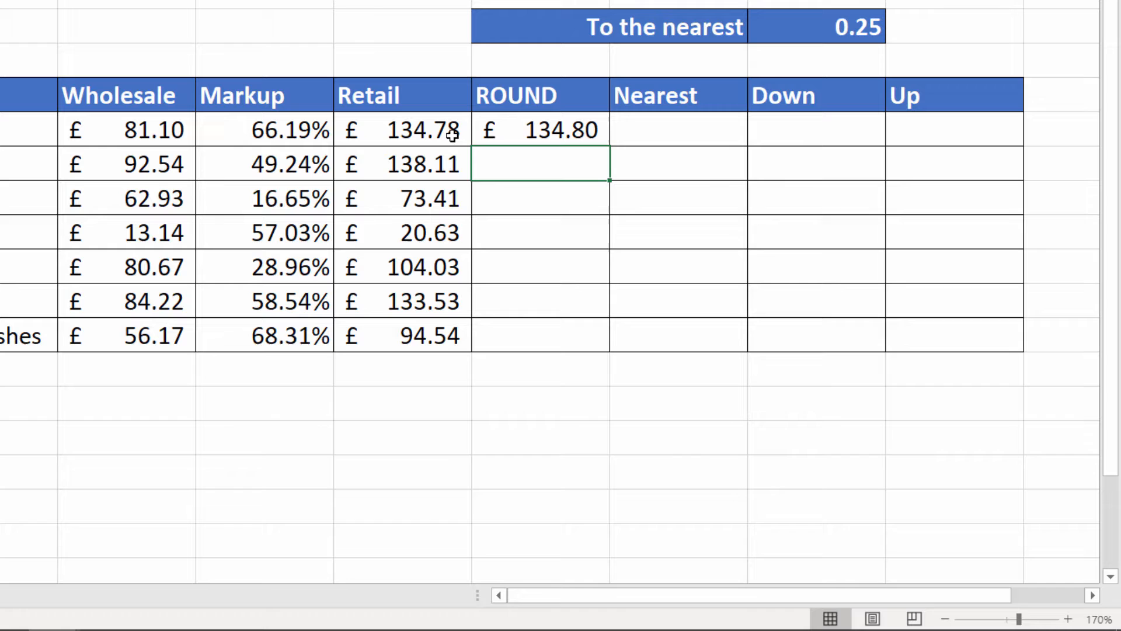
pyautogui.click(540, 129)
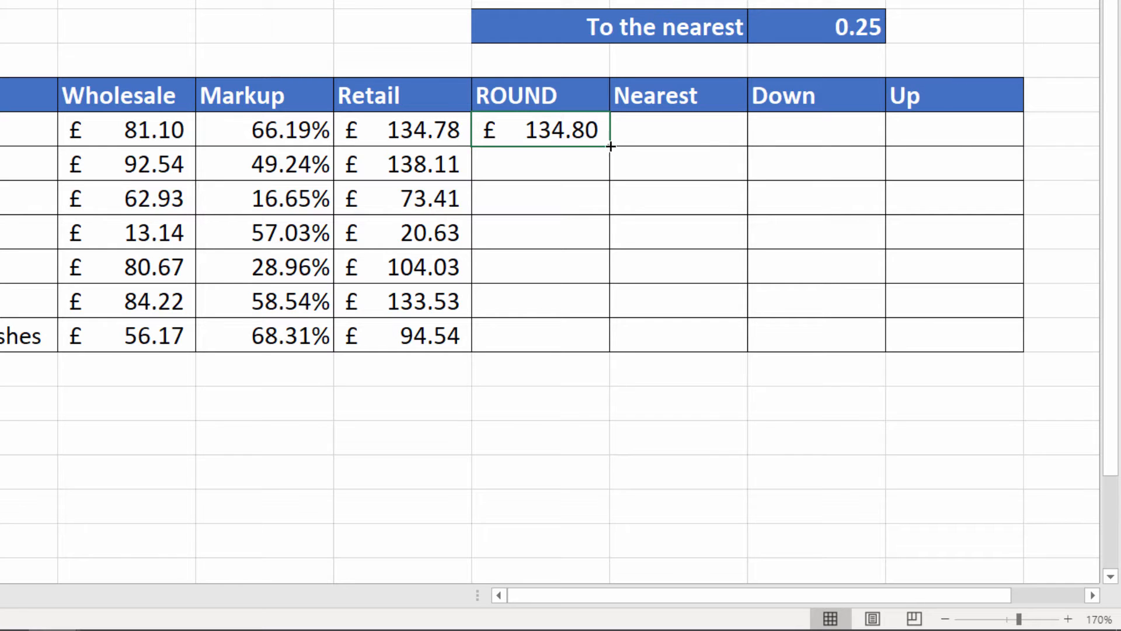
pyautogui.moveTo(610, 147); pyautogui.dragTo(610, 337)
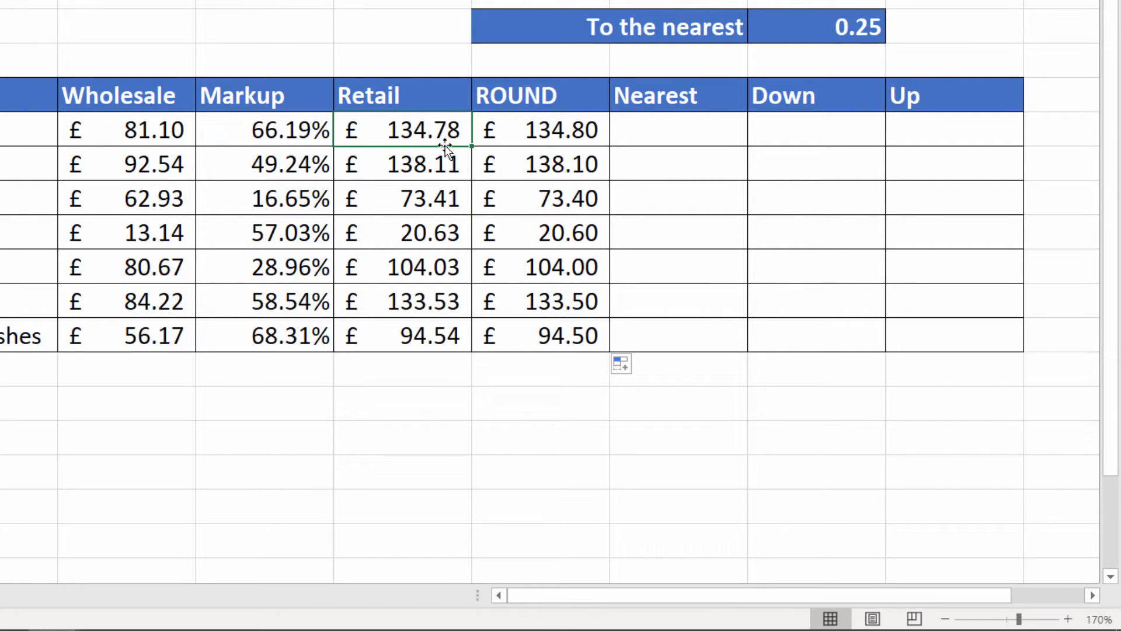
# Revise the retail price formula =B5+B5*C5 and the E5 ROUND formula for whole-pound rounding.
pyautogui.write('=B5+B5*C5')
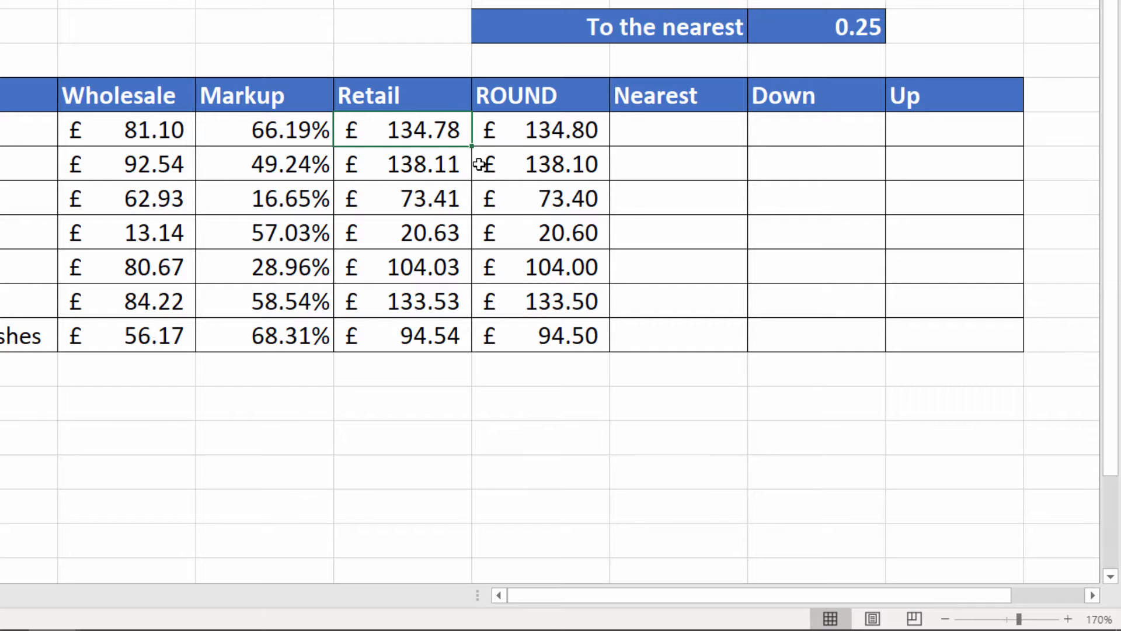
pyautogui.write('=ROUND(D5,1)')
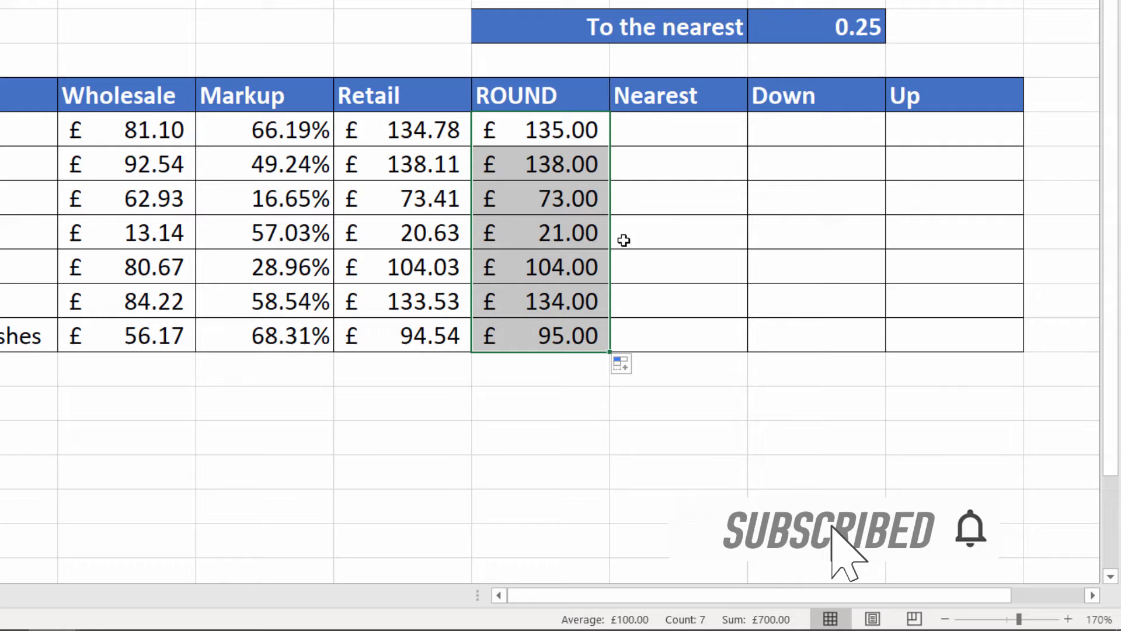
pyautogui.moveTo(450, 218)
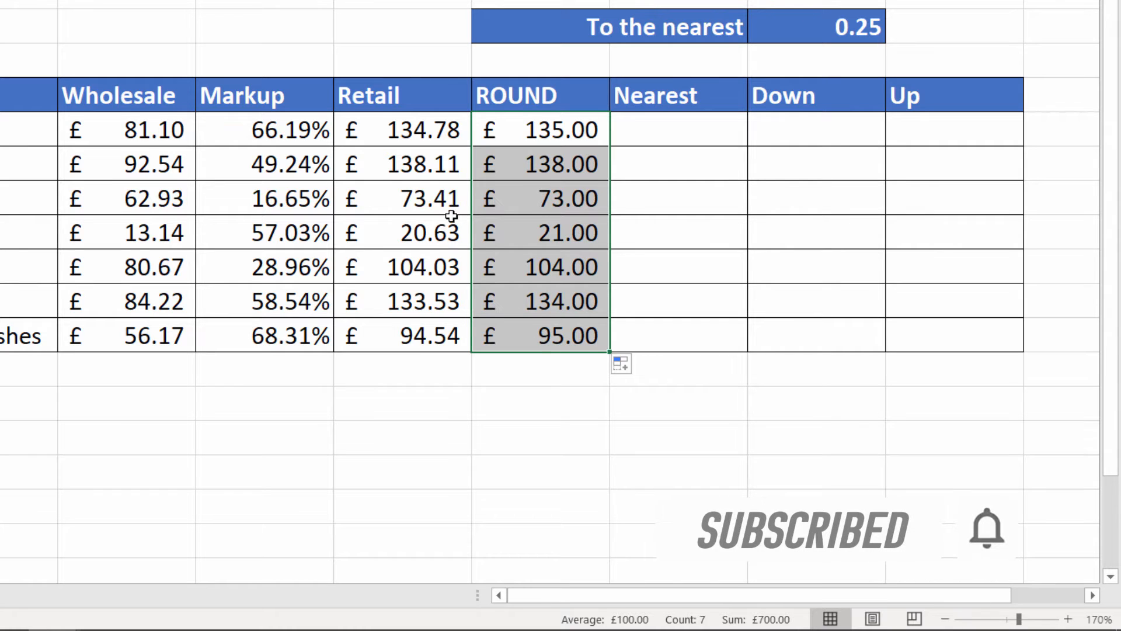
pyautogui.moveTo(449, 218)
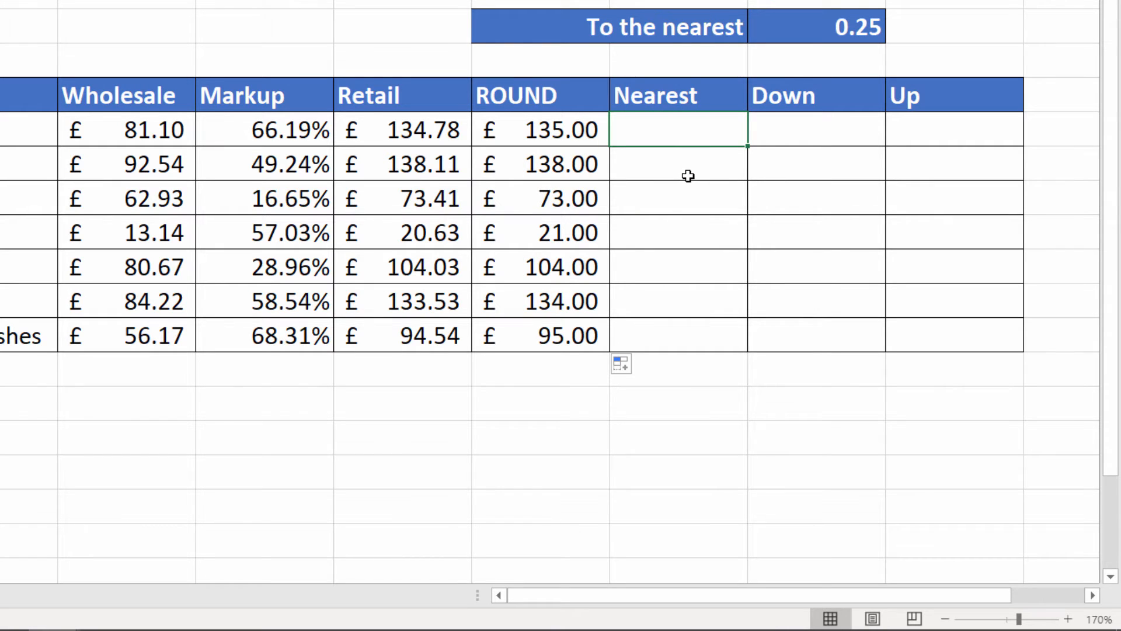
# Enter =MROUND(D5,.25) in F5 and fill it down to F11.
pyautogui.write('=')
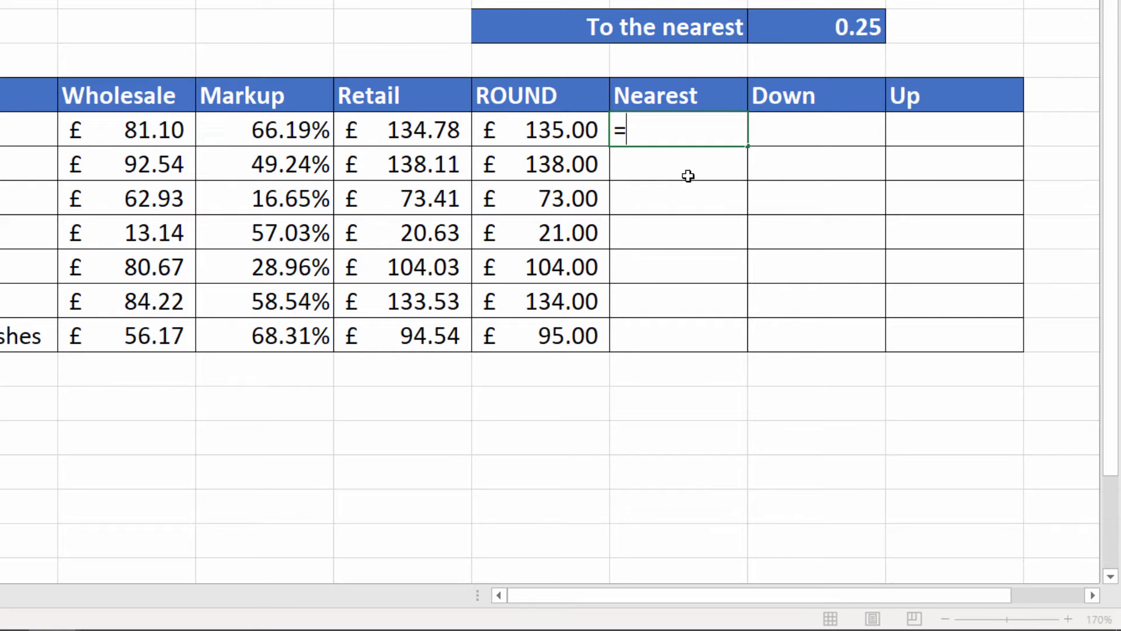
pyautogui.write('mro')
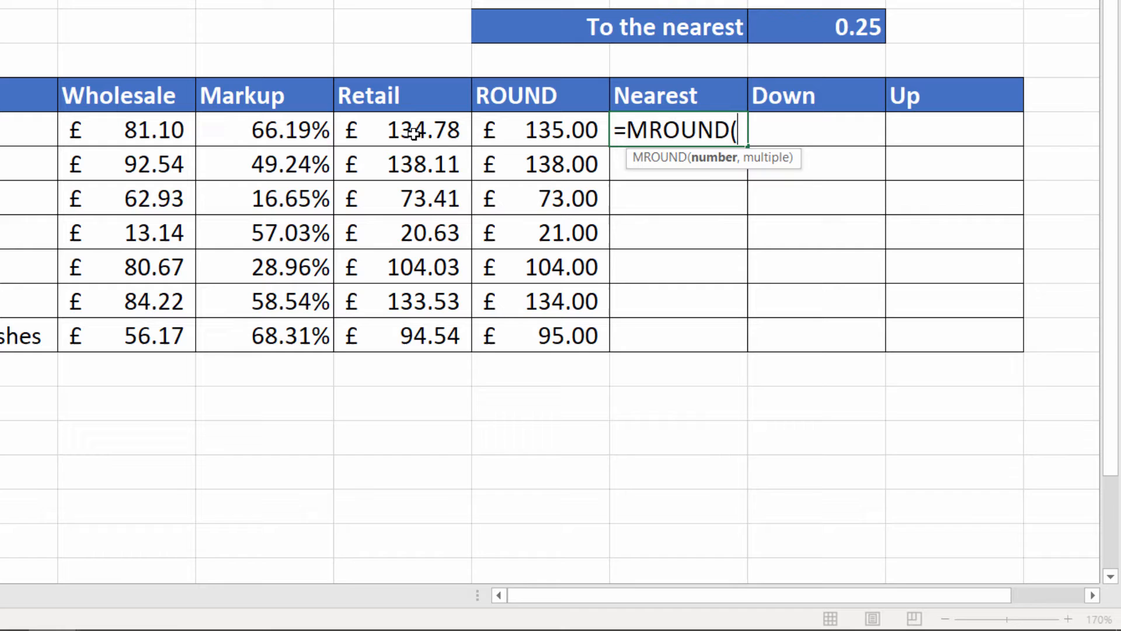
pyautogui.click(401, 130)
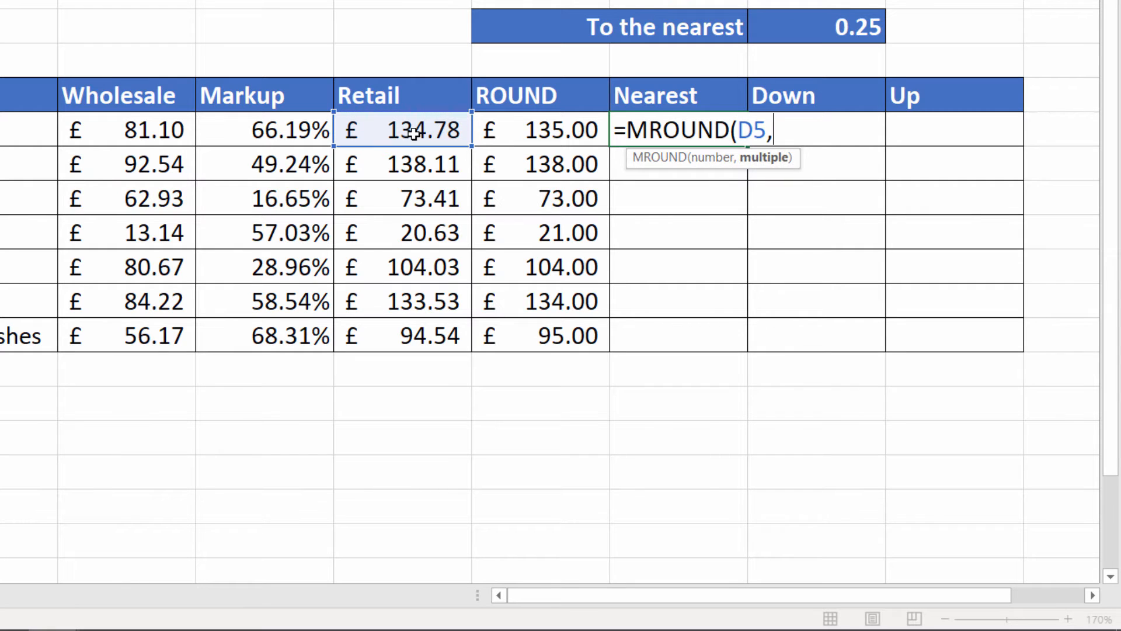
pyautogui.write('.25')
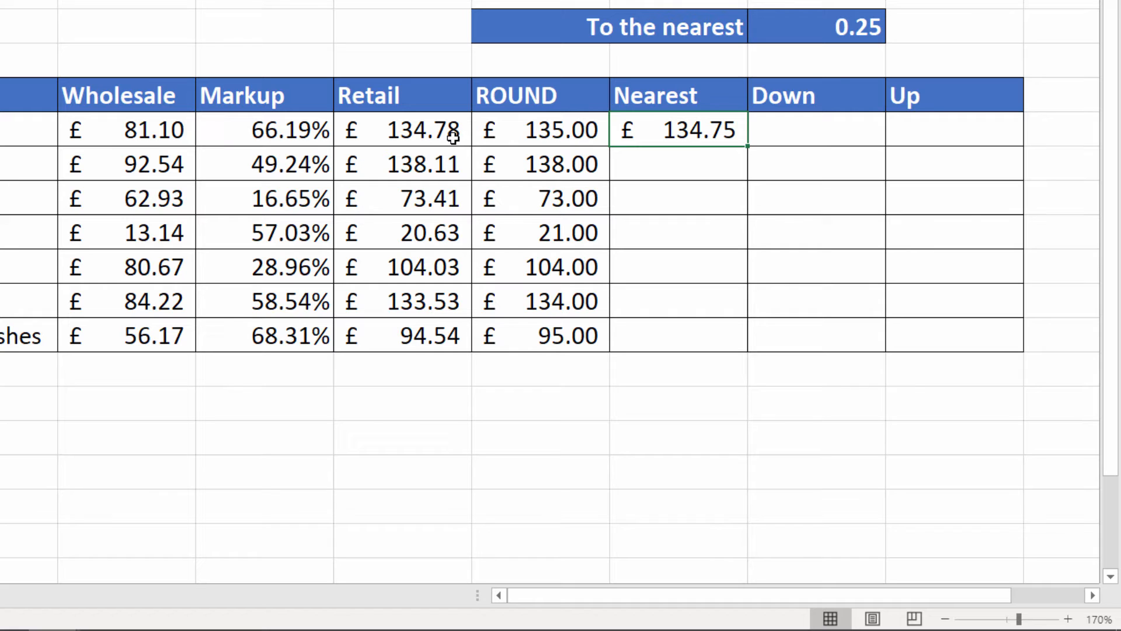
pyautogui.moveTo(748, 146); pyautogui.dragTo(747, 351)
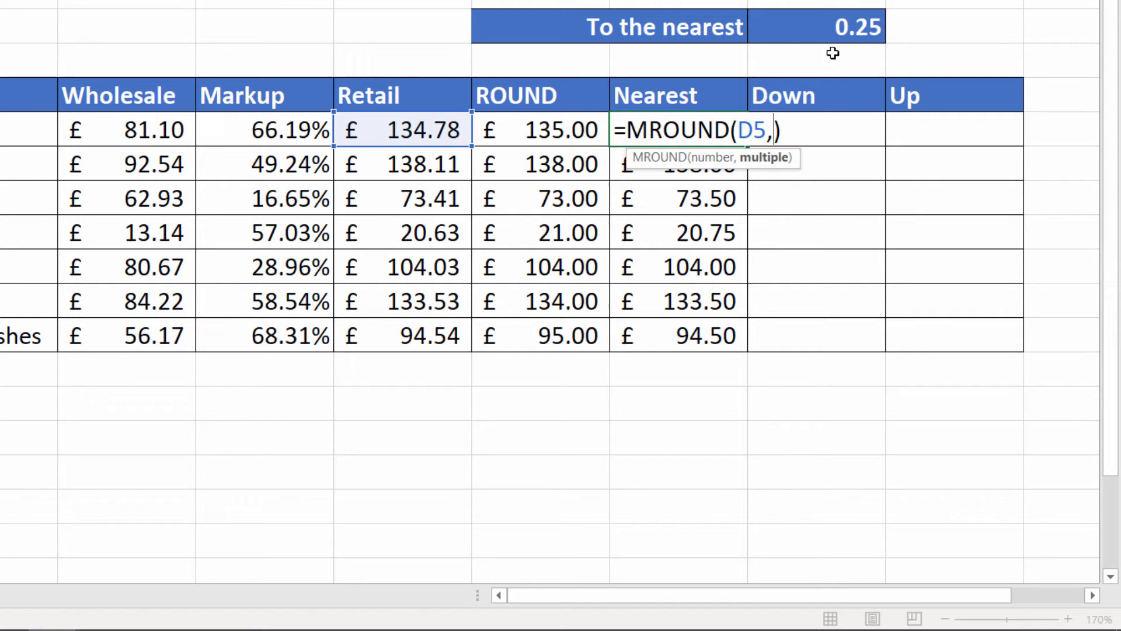
# Point the MROUND multiple at absolute $G$2 and set G2 to 0.5.
pyautogui.click(816, 27)
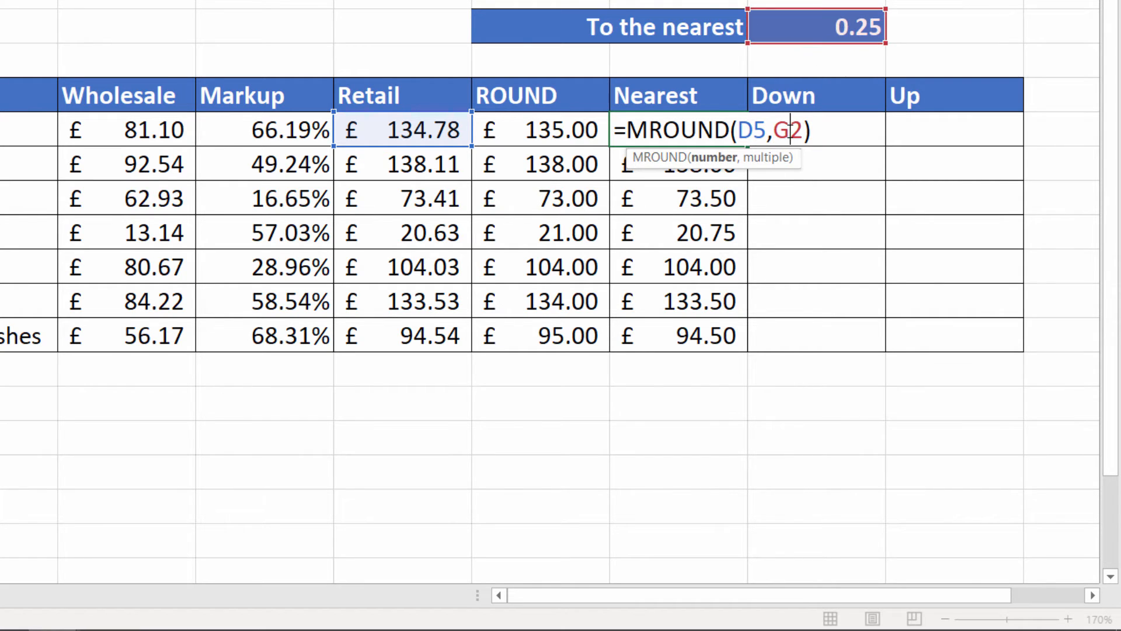
pyautogui.press('f4')
pyautogui.write('.')
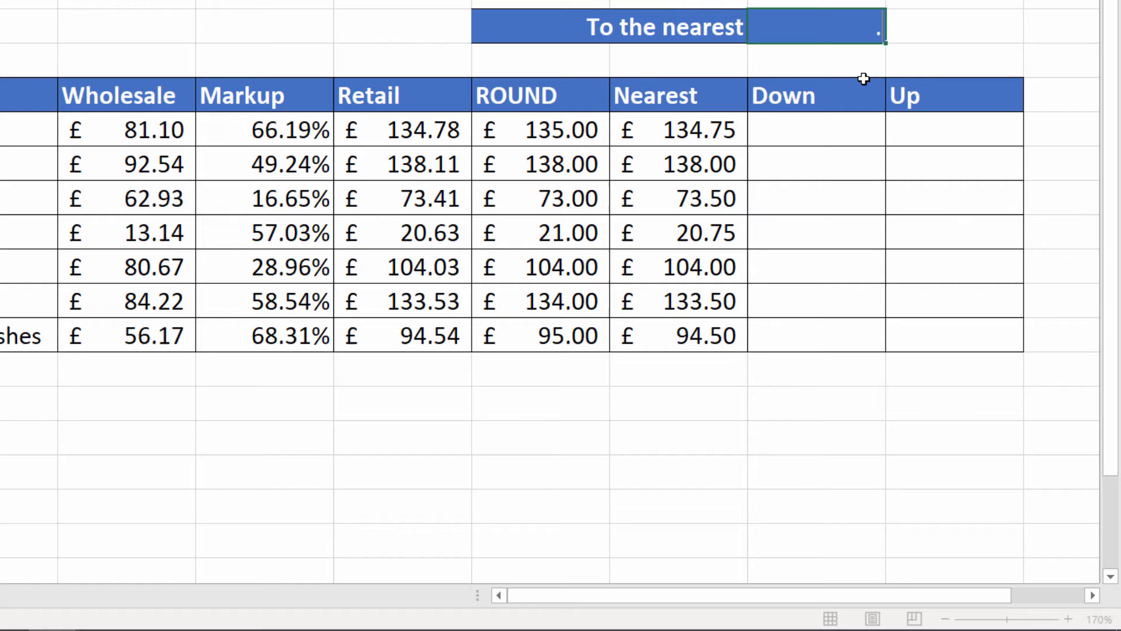
pyautogui.write('0.5')
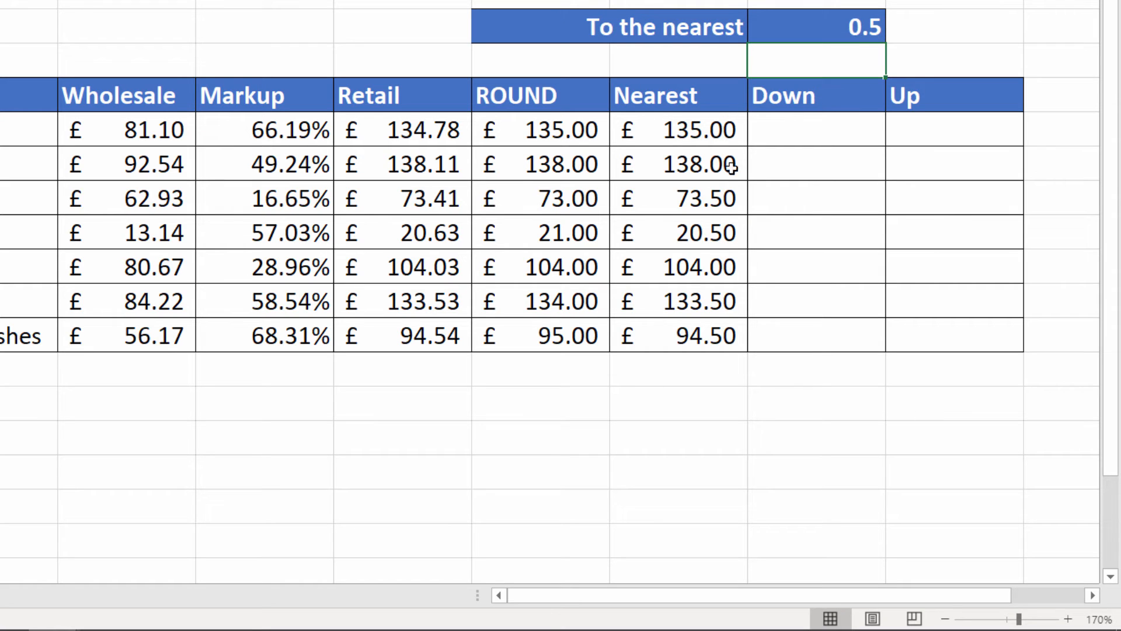
pyautogui.moveTo(434, 233)
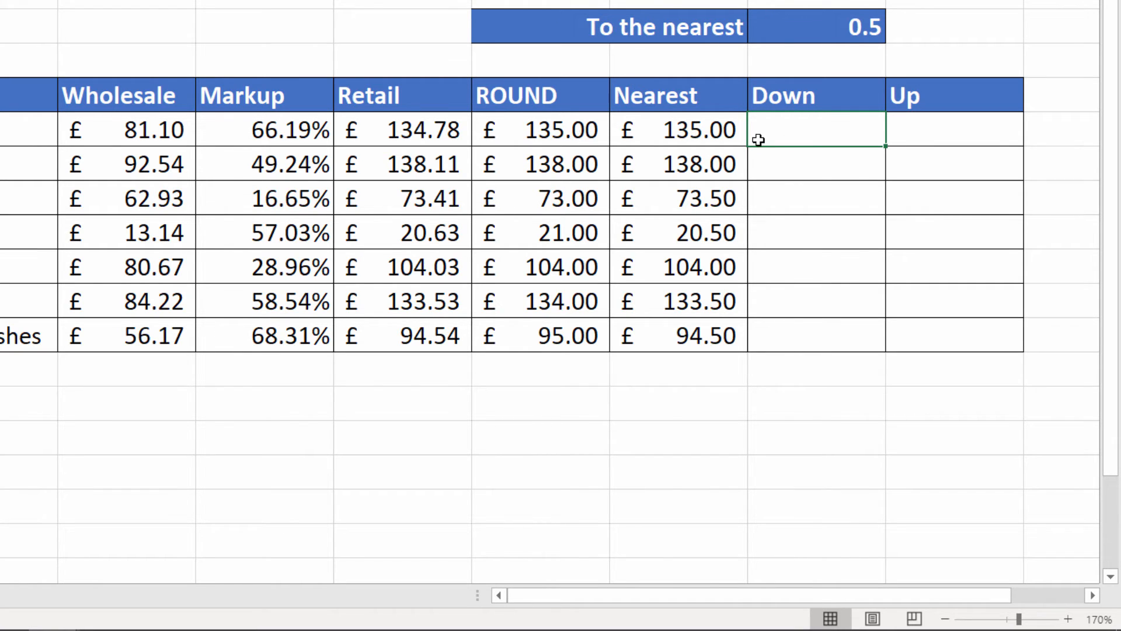
# Enter =FLOOR.MATH(D5,$G$2) in G5 and fill the Down column.
pyautogui.write('=flo')
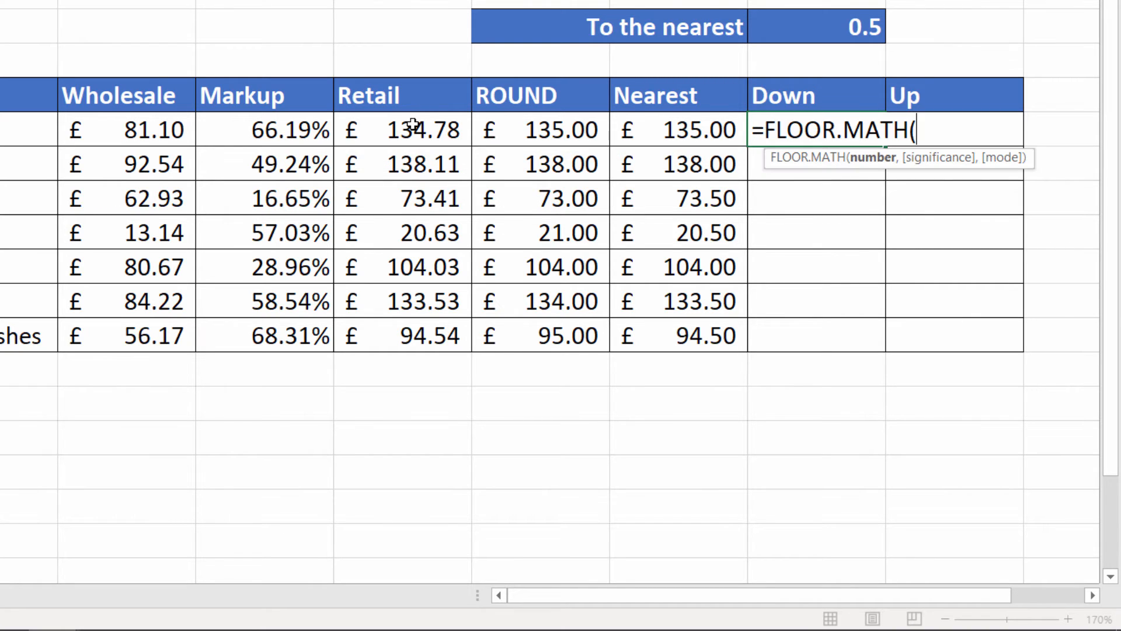
pyautogui.click(403, 130)
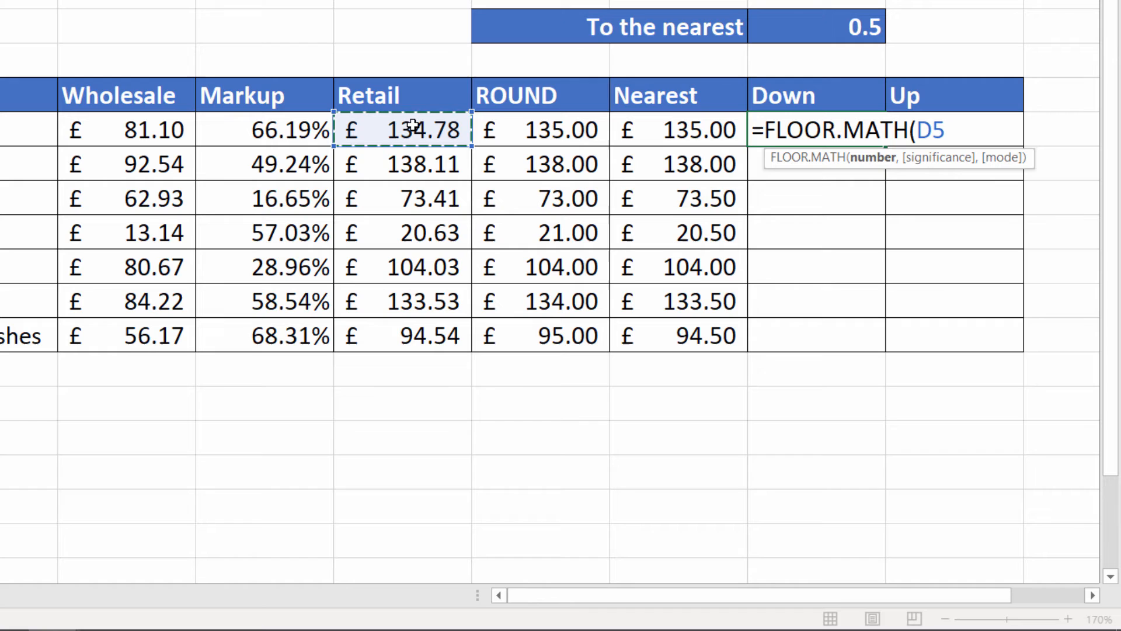
pyautogui.click(818, 27)
pyautogui.write(',.')
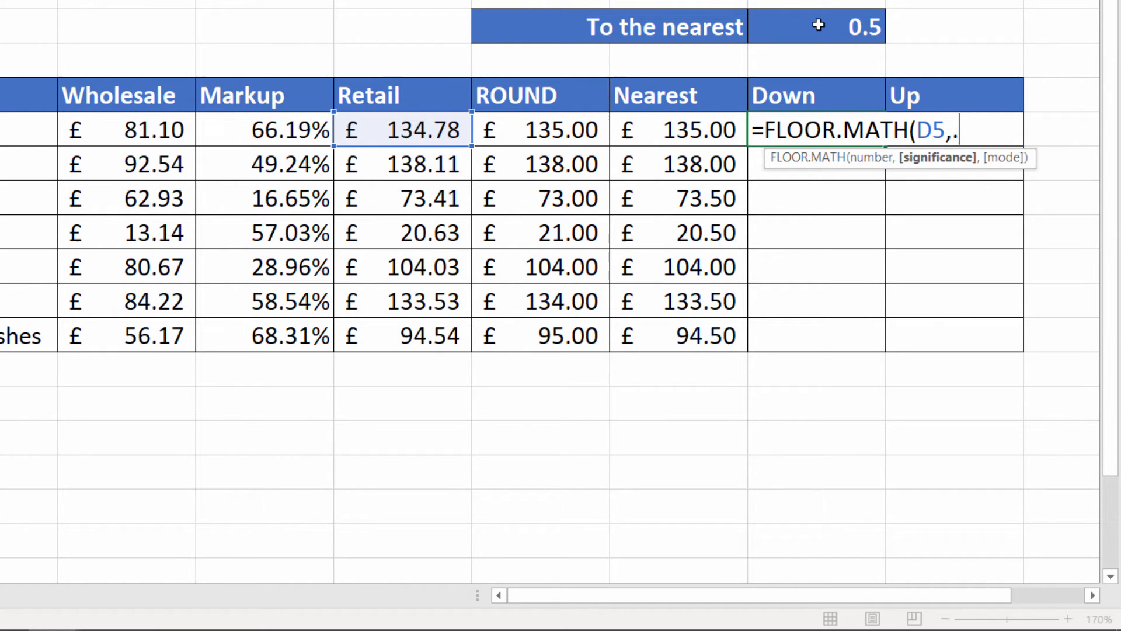
pyautogui.press('Backspace')
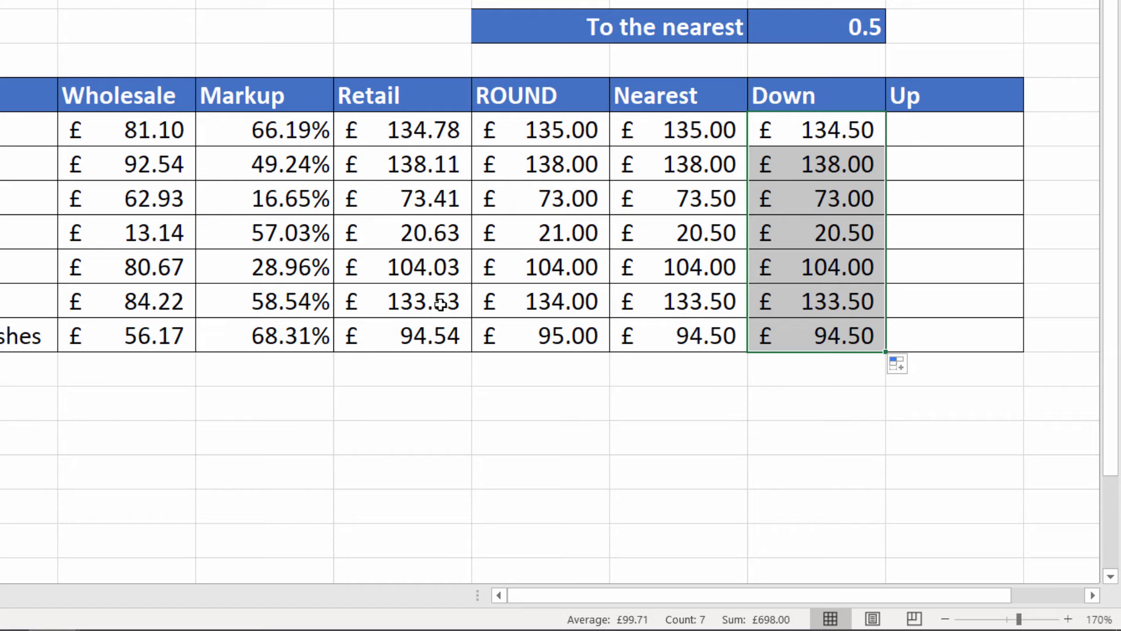
pyautogui.click(955, 130)
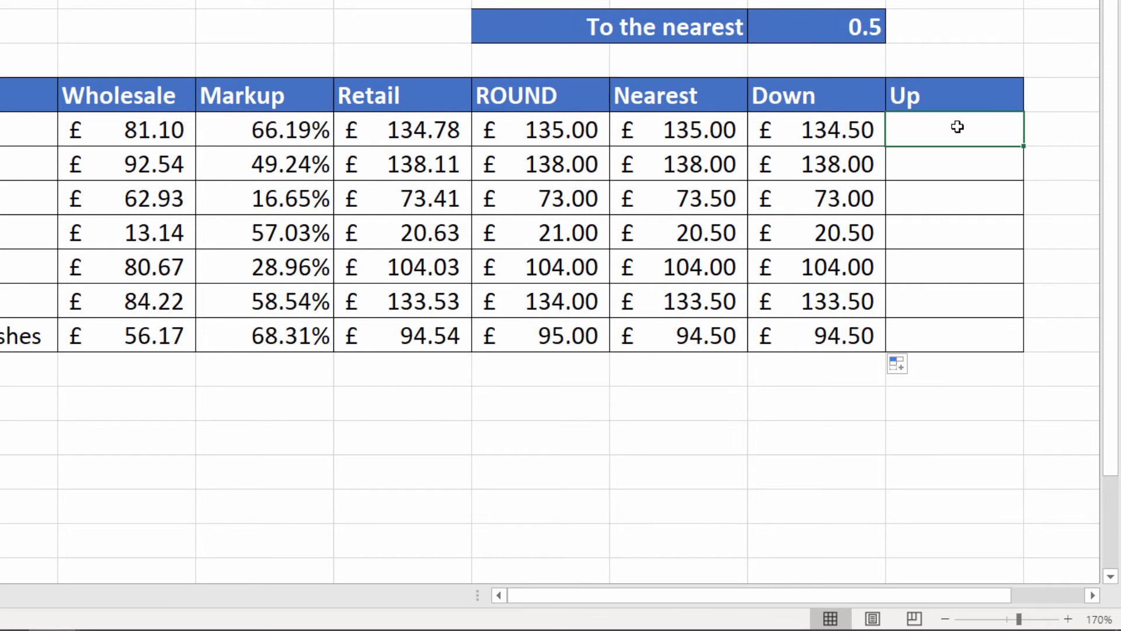
# Enter =CEILING.MATH(D5,$G$2) in H5 and fill the Up column.
pyautogui.write('=ce')
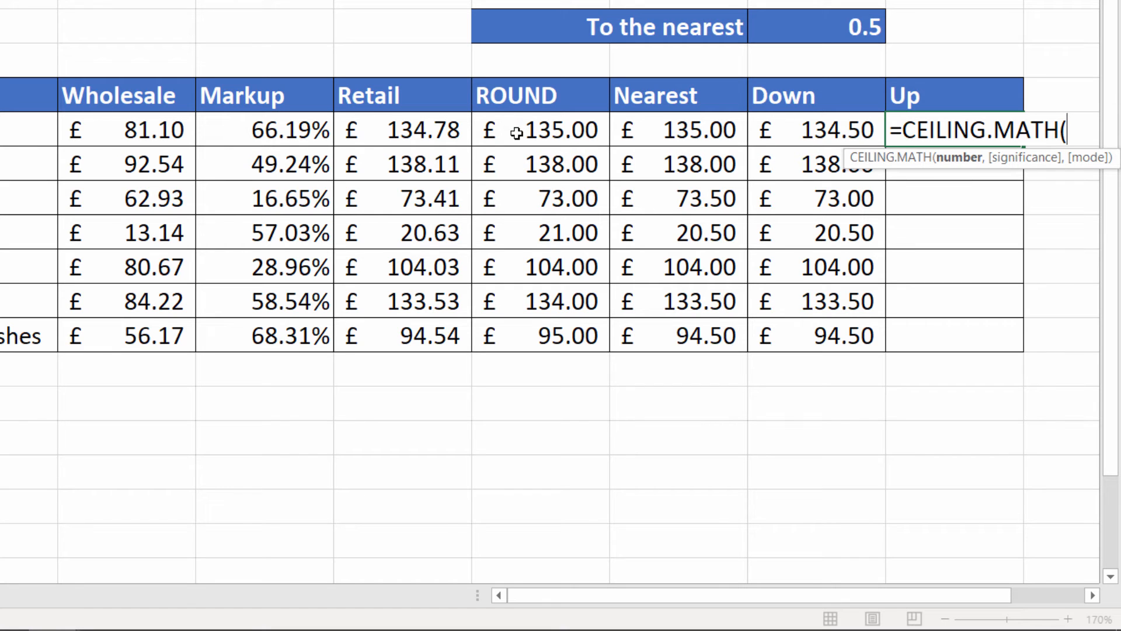
pyautogui.click(404, 129)
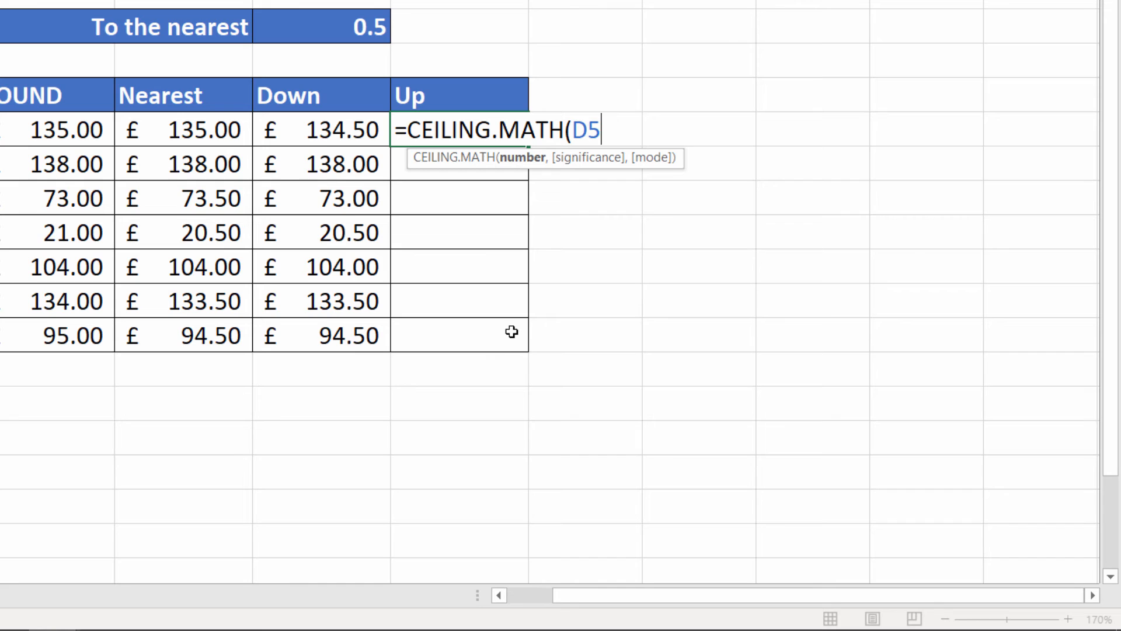
pyautogui.write(',G2)')
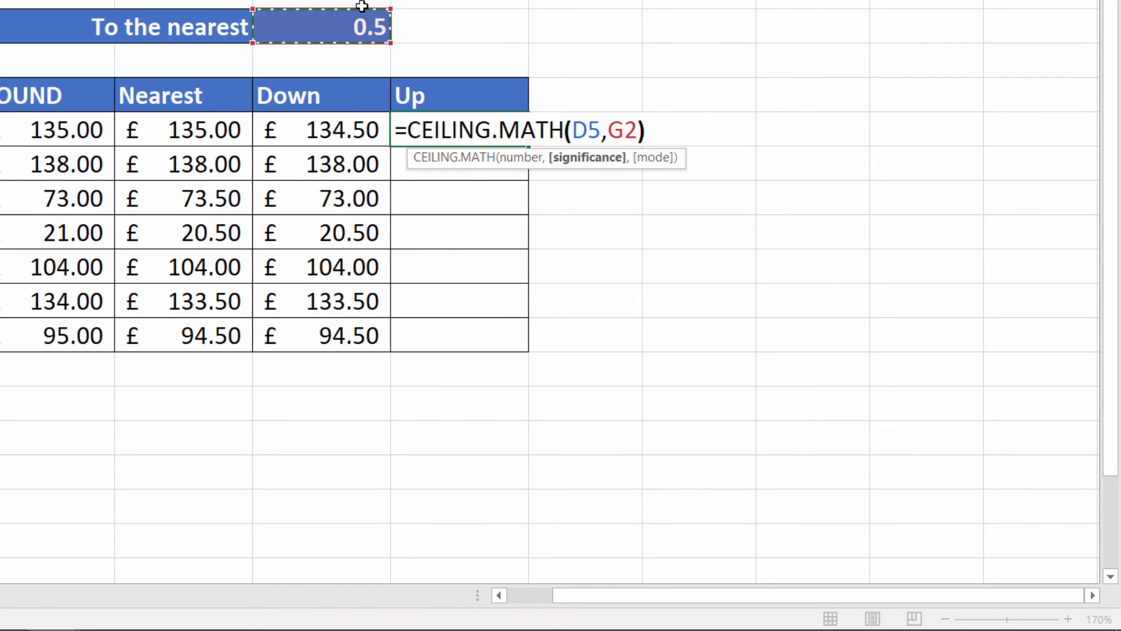
pyautogui.press('Enter')
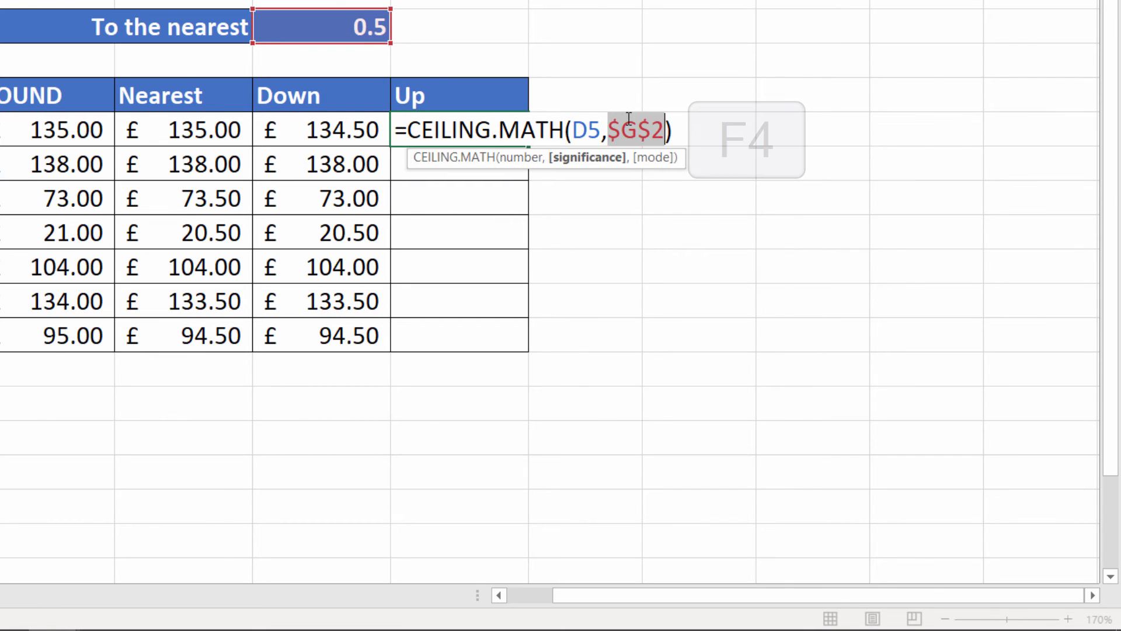
pyautogui.press('Enter')
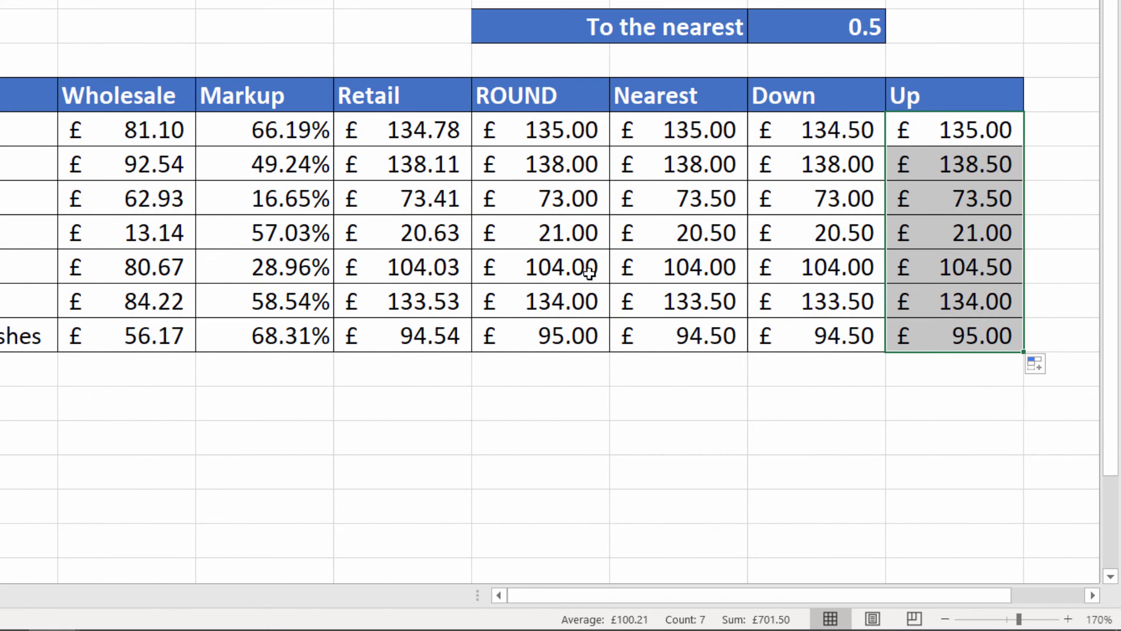
pyautogui.click(815, 26)
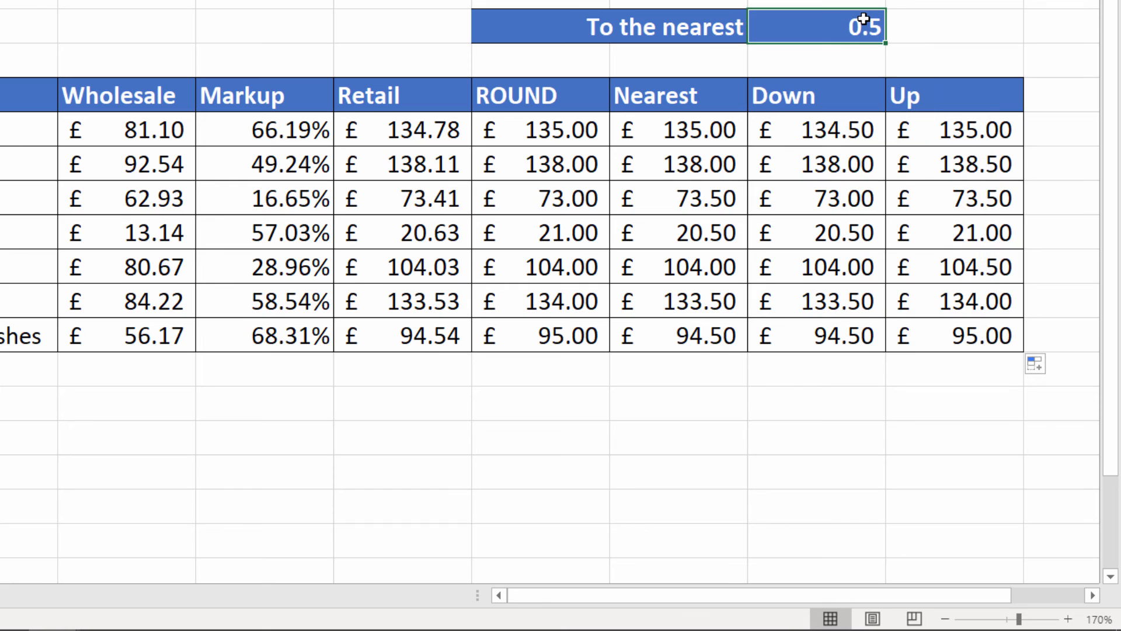
# Set G2 to .25 so Nearest, Down and Up recalculate to quarters.
pyautogui.write('.25')
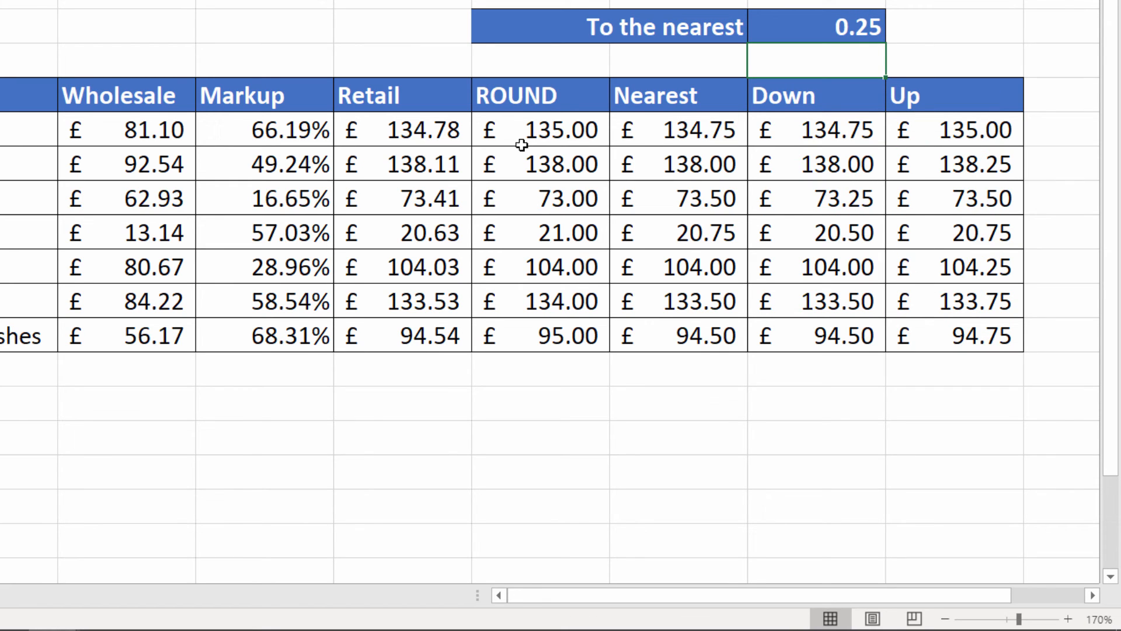
pyautogui.moveTo(421, 129)
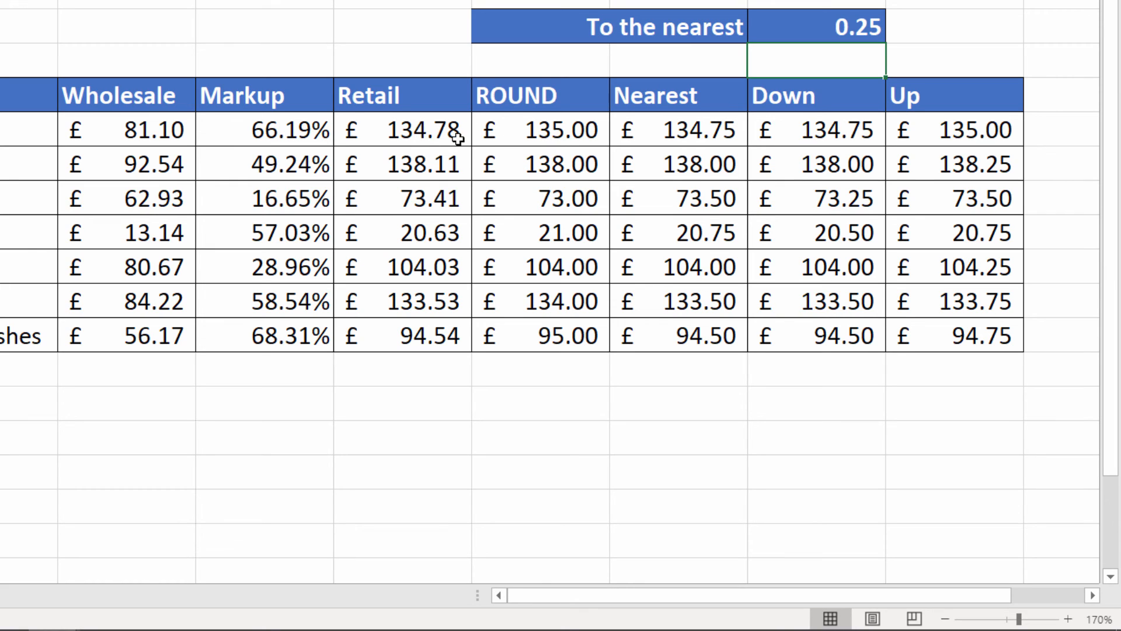
pyautogui.moveTo(545, 133)
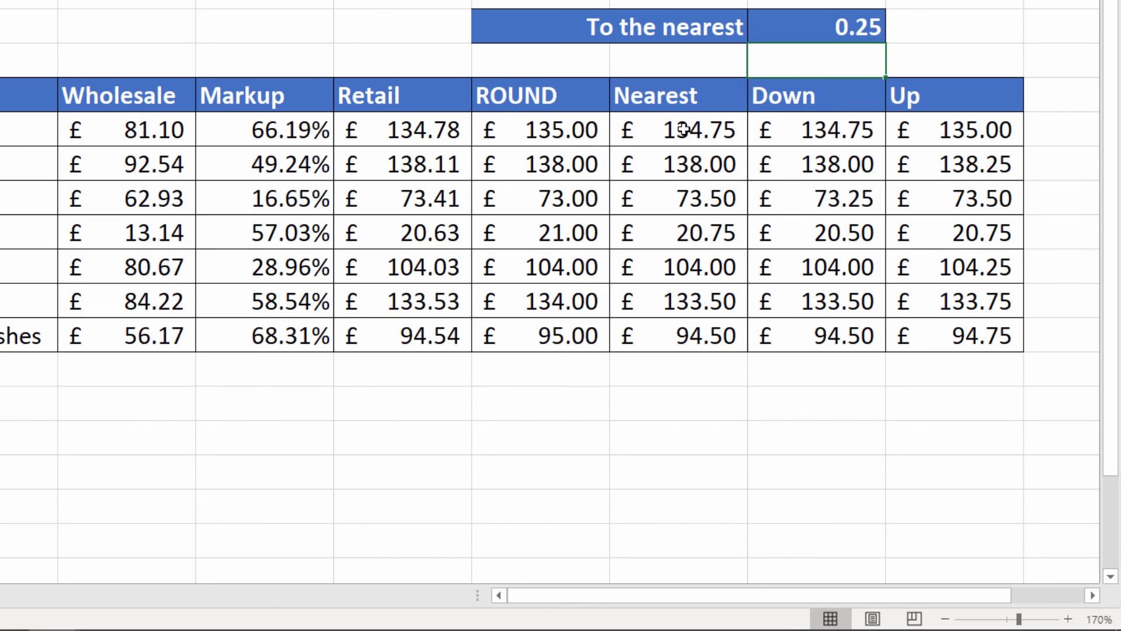
pyautogui.moveTo(451, 129)
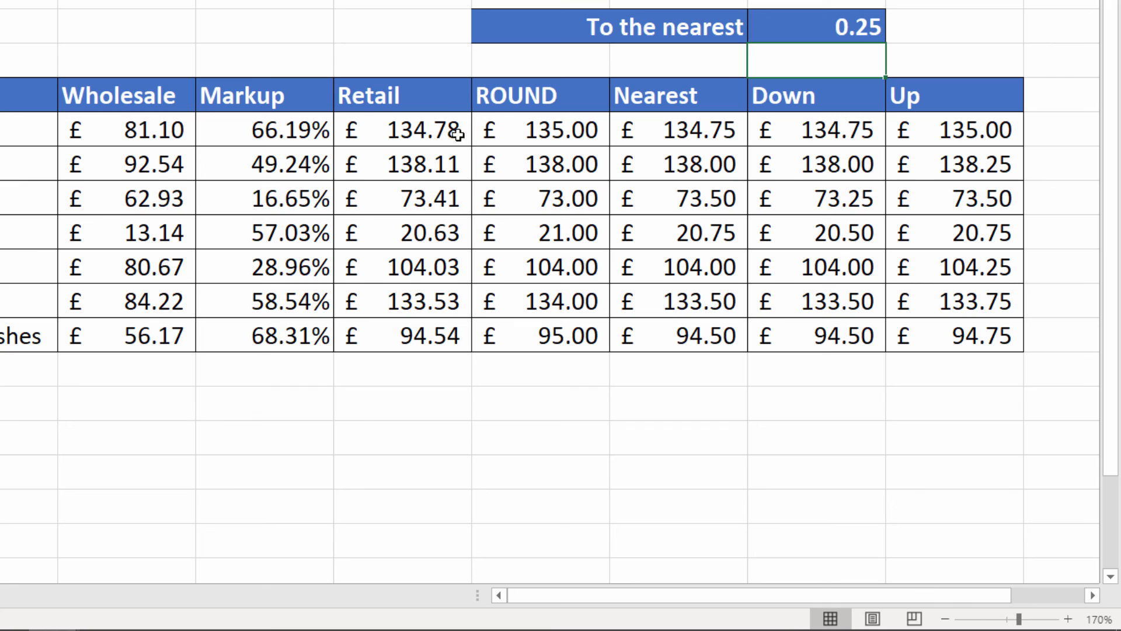
pyautogui.moveTo(848, 134)
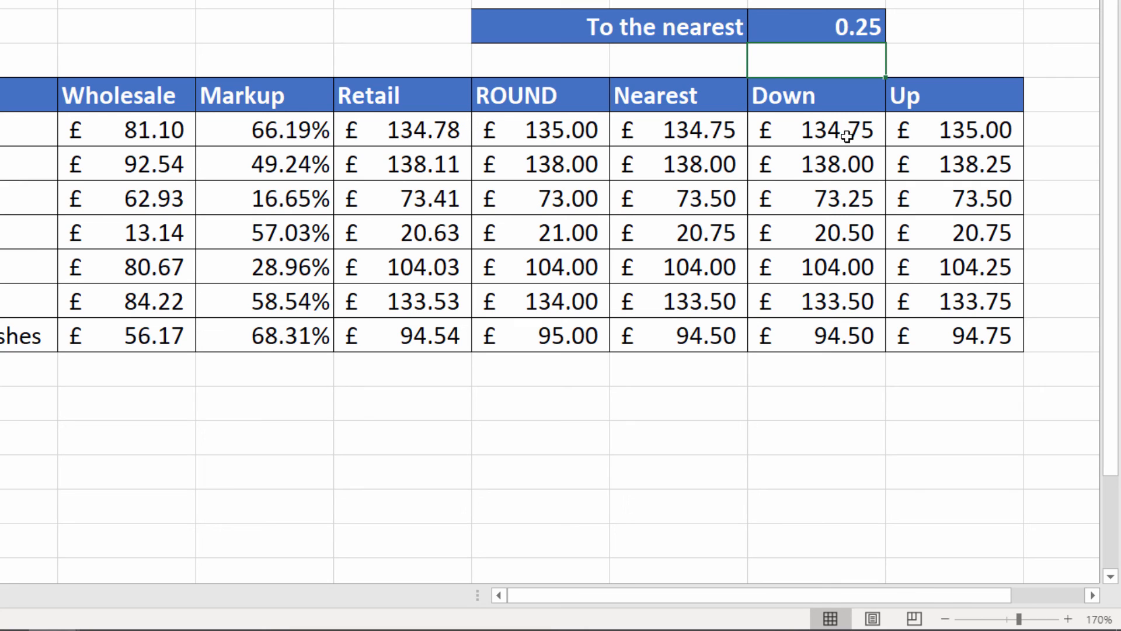
pyautogui.moveTo(452, 134)
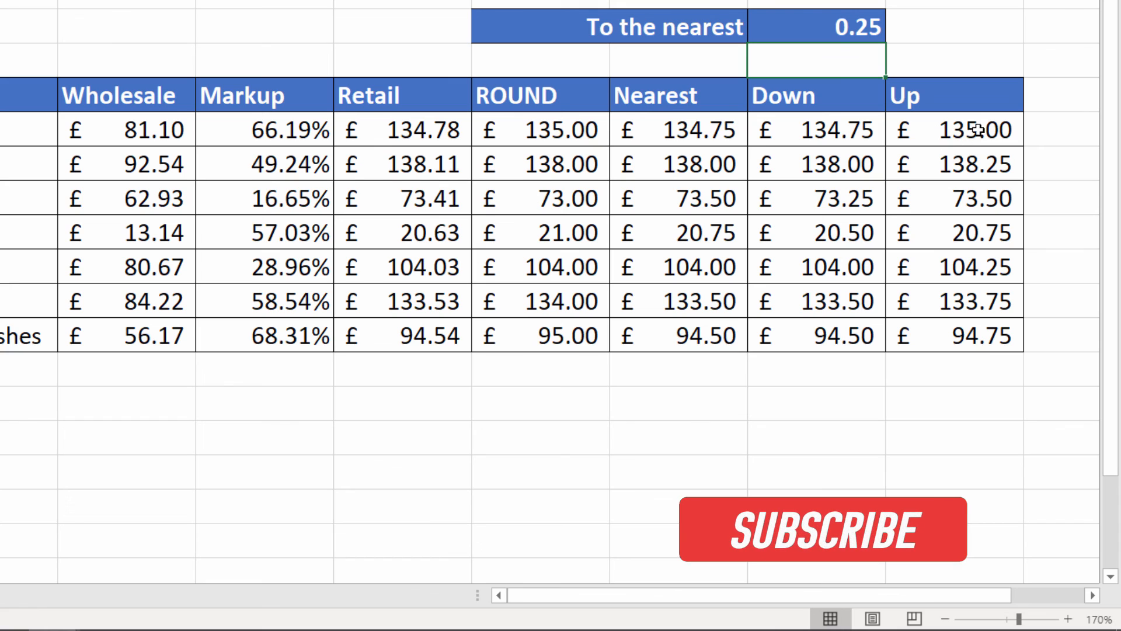
pyautogui.click(822, 530)
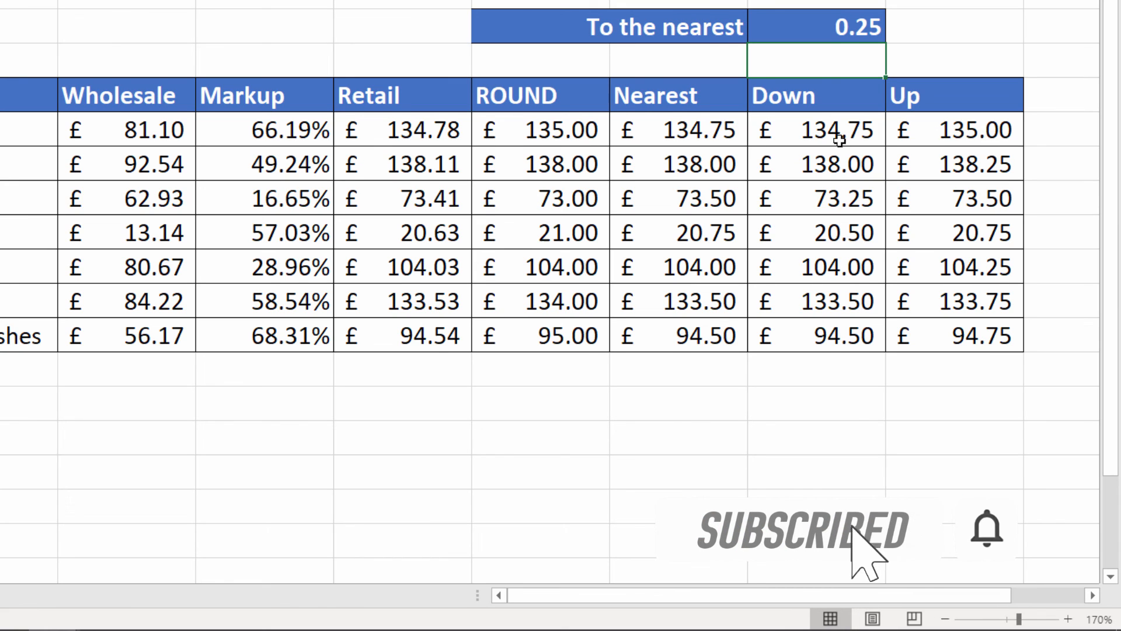